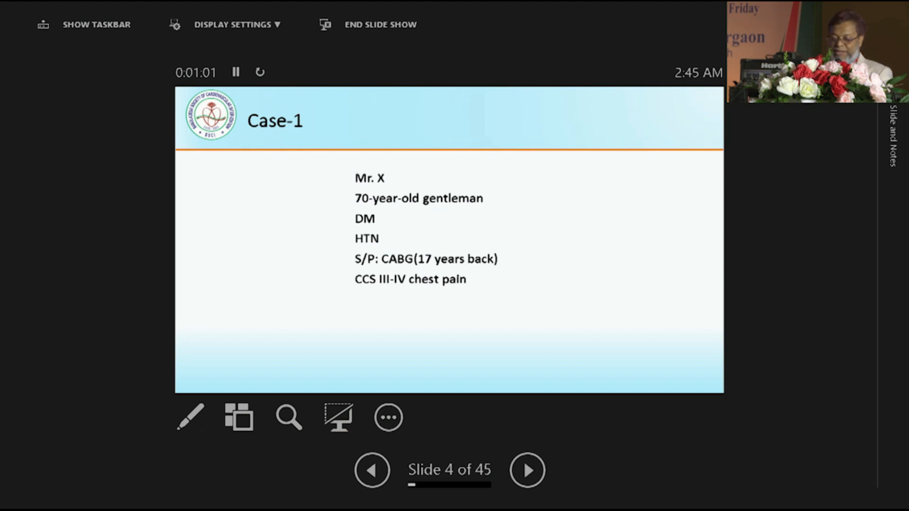
Advance from the Case-1 summary (slide 4) to slide 5 with two CAG angiograms.
{"action": "left_click", "coordinate": [526, 470]}
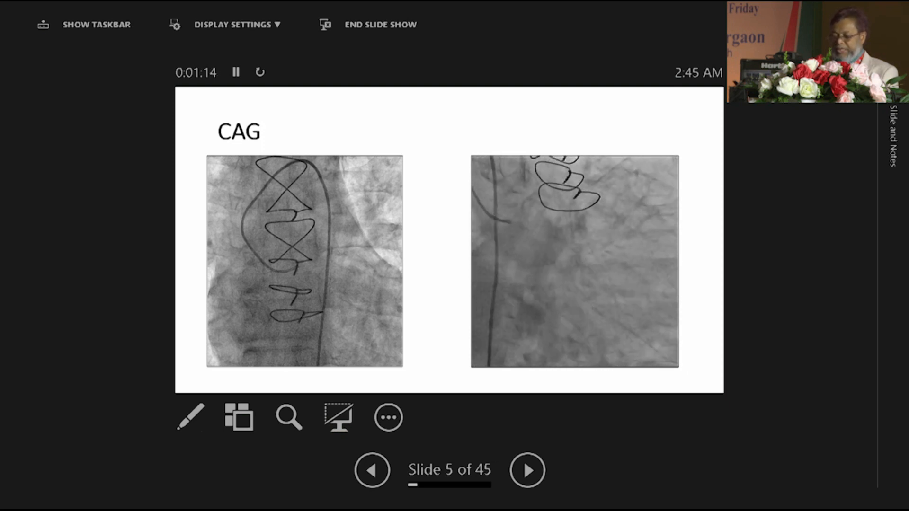
Step through the angiogram slides 6, 7 and 8 to reach slide 9.
{"action": "left_click", "coordinate": [527, 469]}
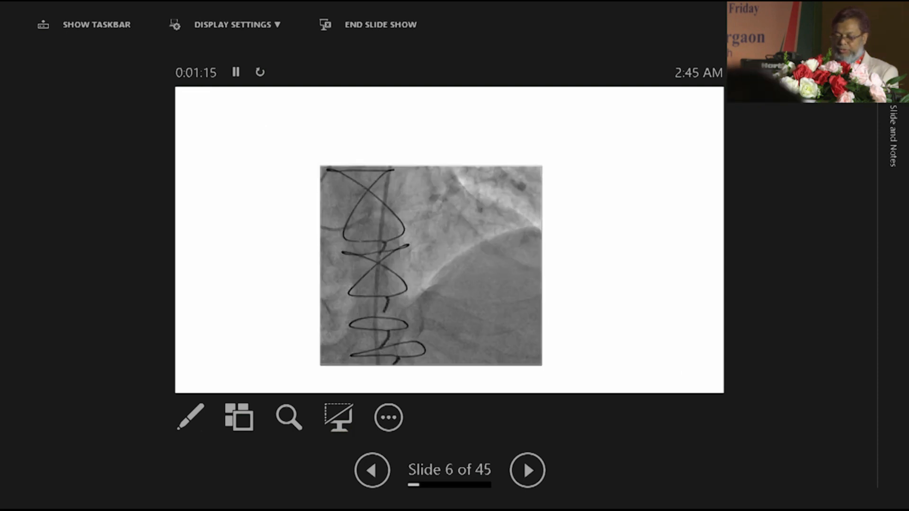
{"action": "left_click", "coordinate": [526, 470]}
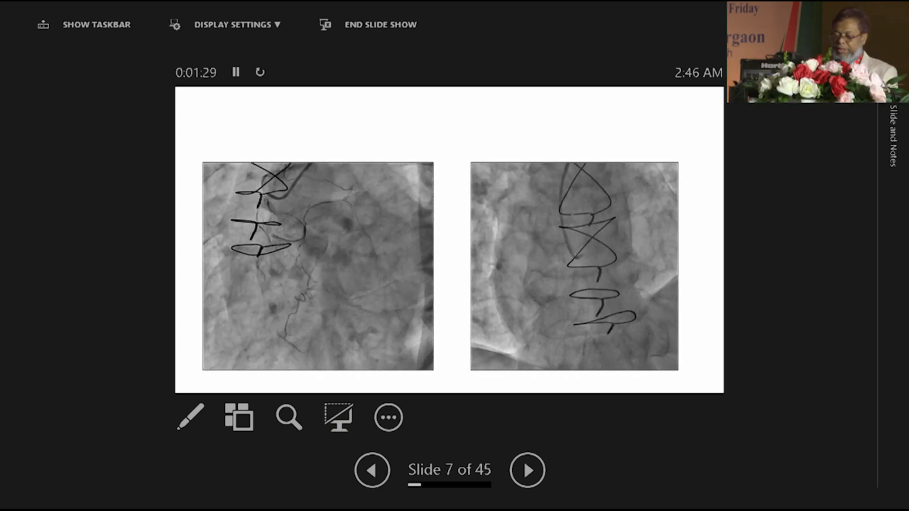
{"action": "left_click", "coordinate": [527, 470]}
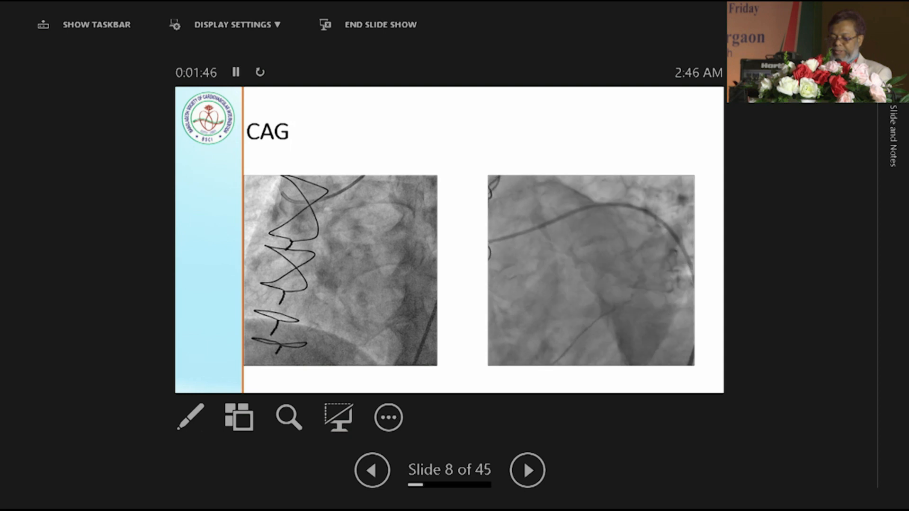
{"action": "left_click", "coordinate": [526, 470]}
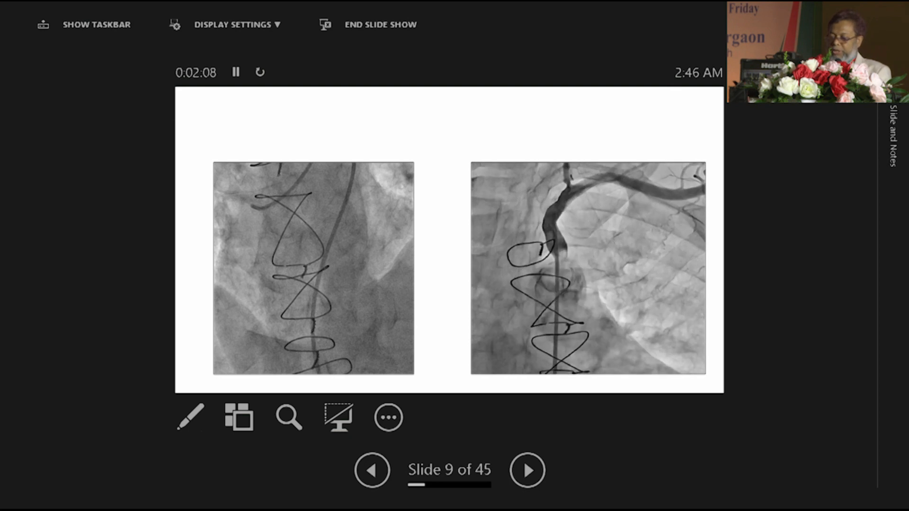
Show slide 10, 'What will I do?', then slide 11 with JR and wiring angiograms.
{"action": "left_click", "coordinate": [527, 470]}
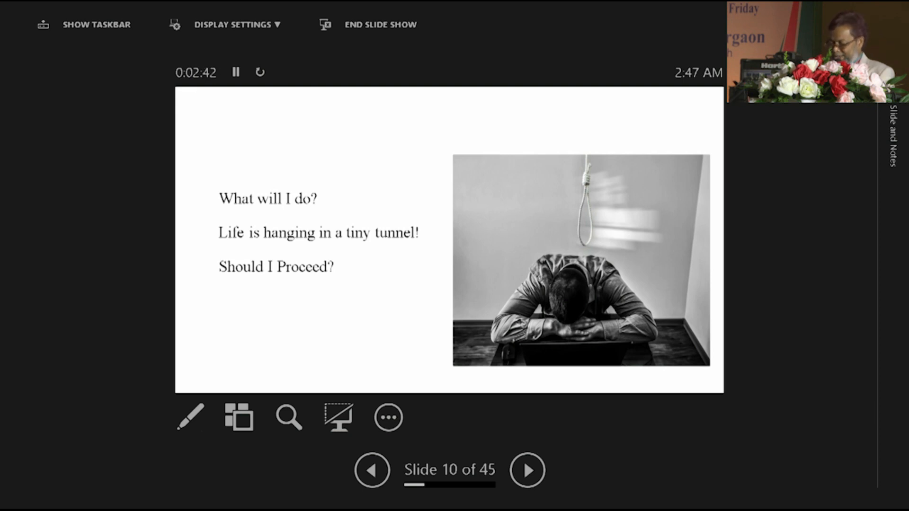
{"action": "left_click", "coordinate": [526, 470]}
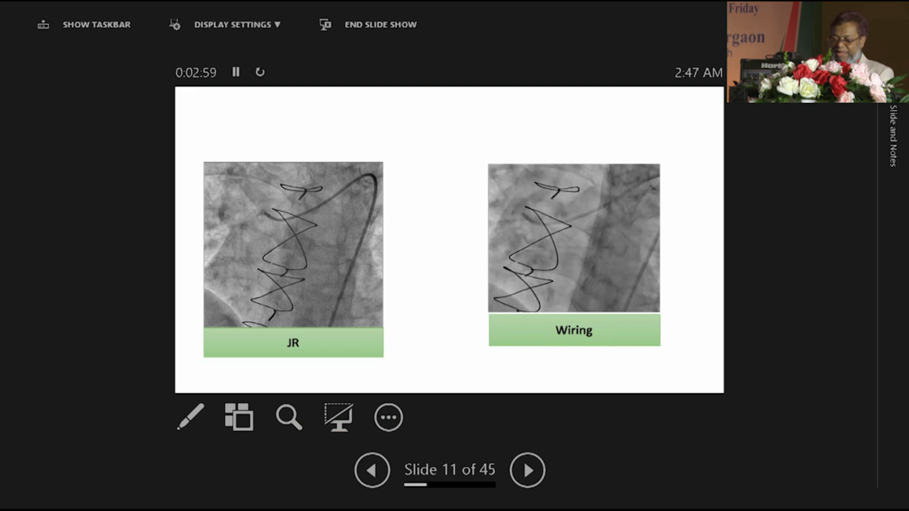
Advance to slide 12, the 'Cont' slide with a single angiogram.
{"action": "left_click", "coordinate": [526, 470]}
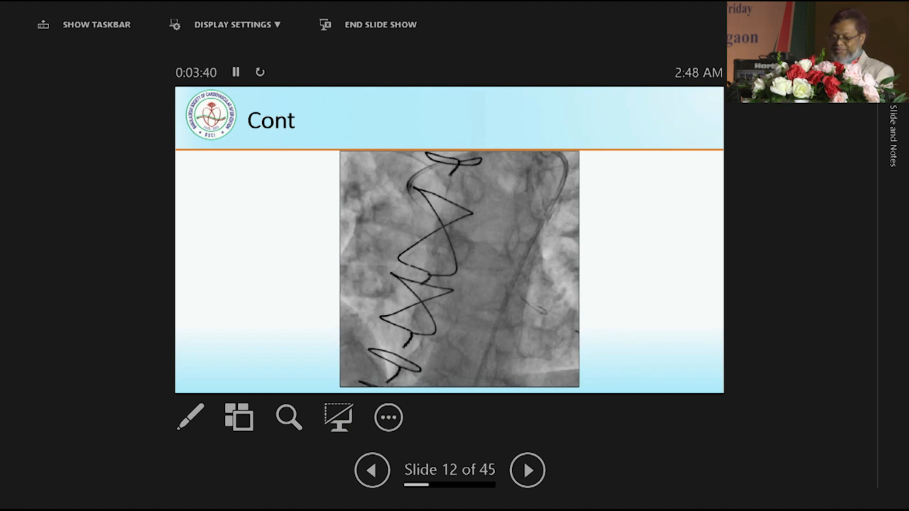
Pass the Predilatation 3X12 slide 13 to reach slide 14 on stent deployment.
{"action": "left_click", "coordinate": [527, 471]}
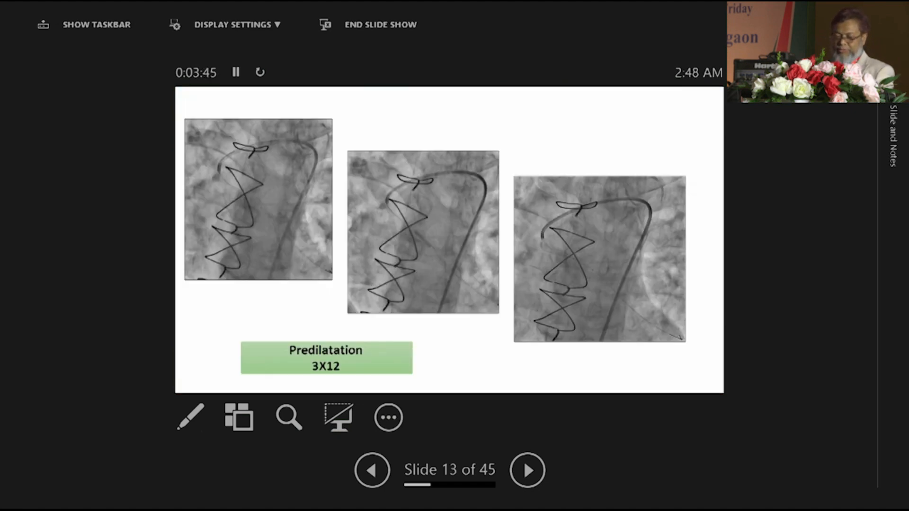
{"action": "left_click", "coordinate": [526, 470]}
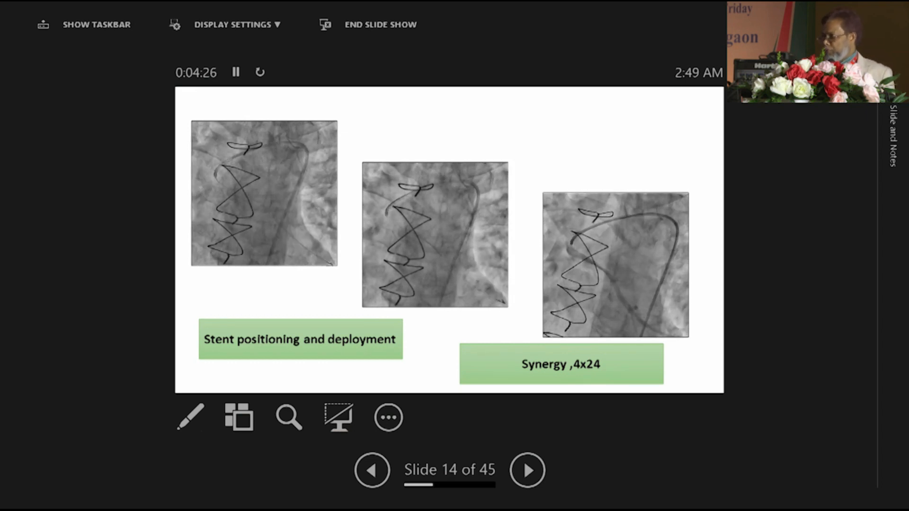
Move past the Postdilatation 5x12mm slide to slide 18, 'View after PD'.
{"action": "left_click", "coordinate": [526, 470]}
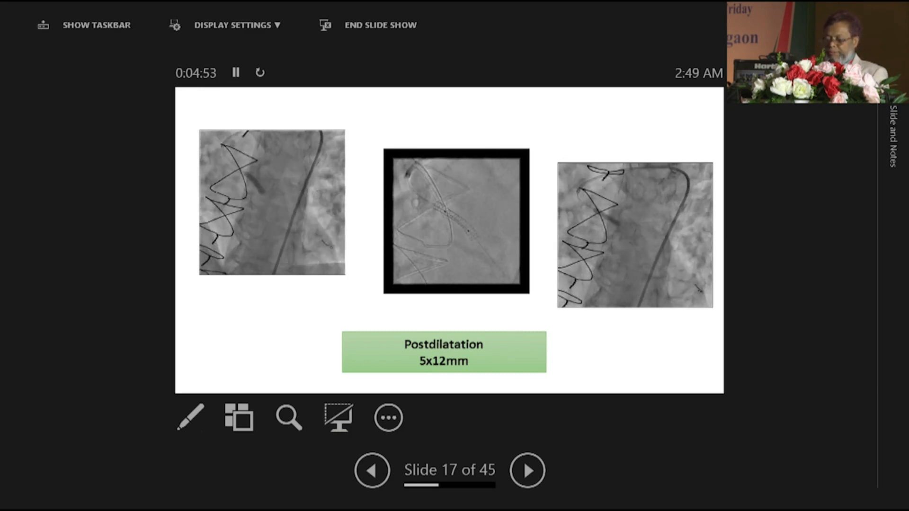
{"action": "left_click", "coordinate": [526, 470]}
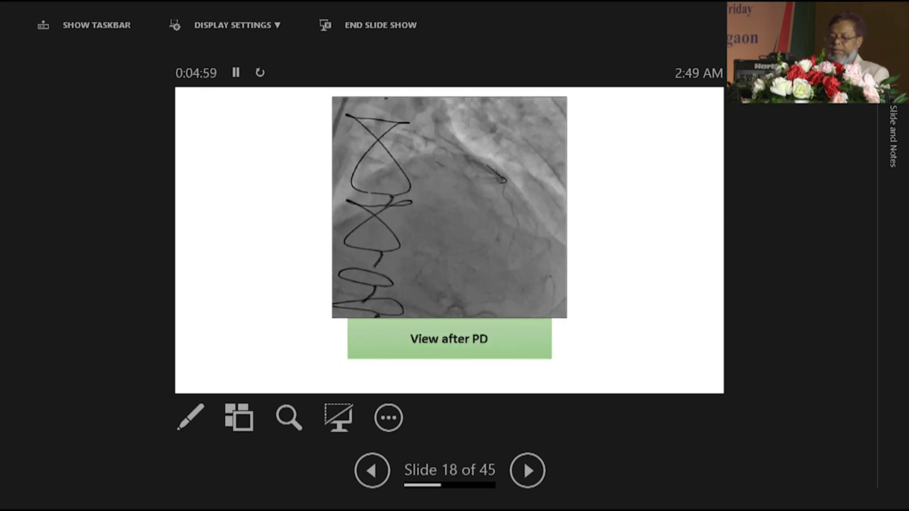